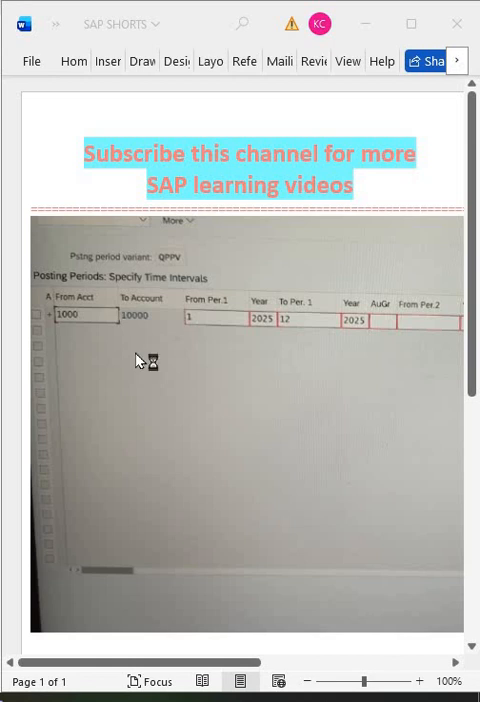
pyautogui.moveTo(137, 362)
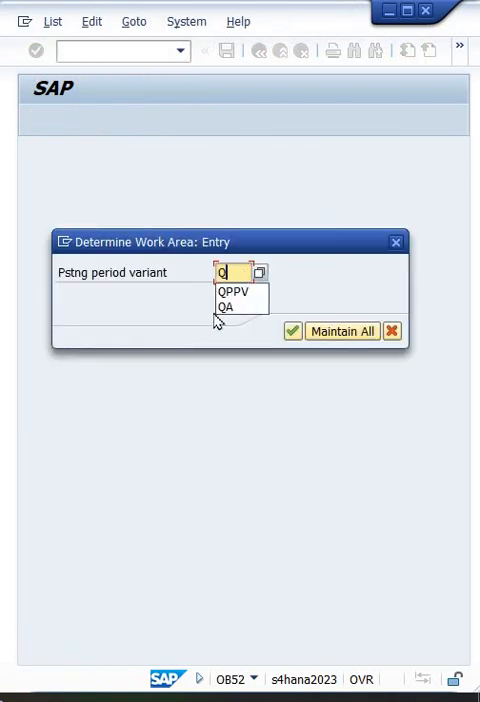
# Step: Choose posting period variant QPPV as the OB52 work area and continue
pyautogui.click(234, 290)
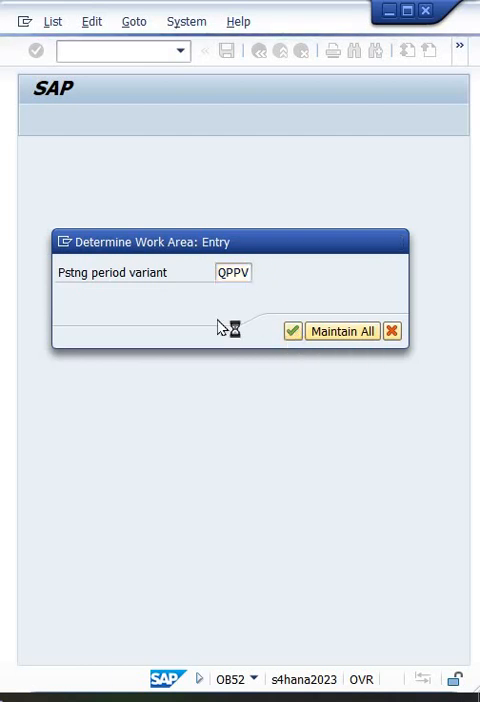
pyautogui.moveTo(238, 432)
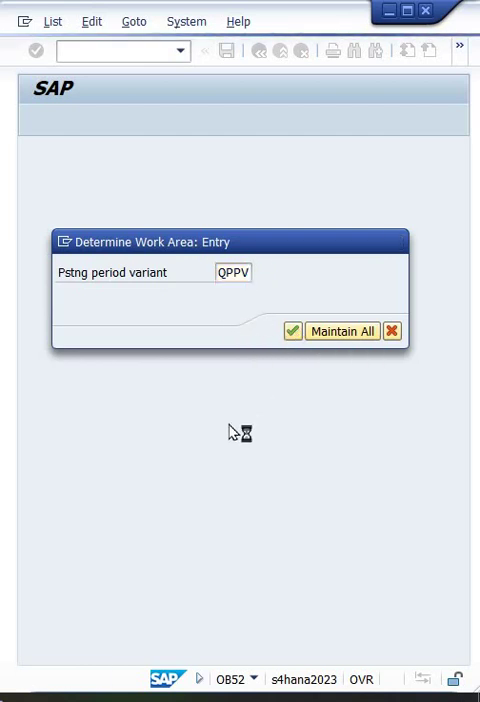
pyautogui.click(341, 331)
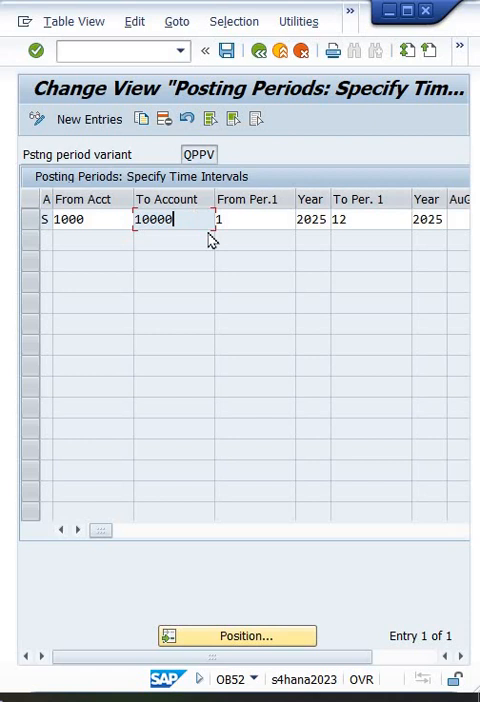
pyautogui.moveTo(165, 255)
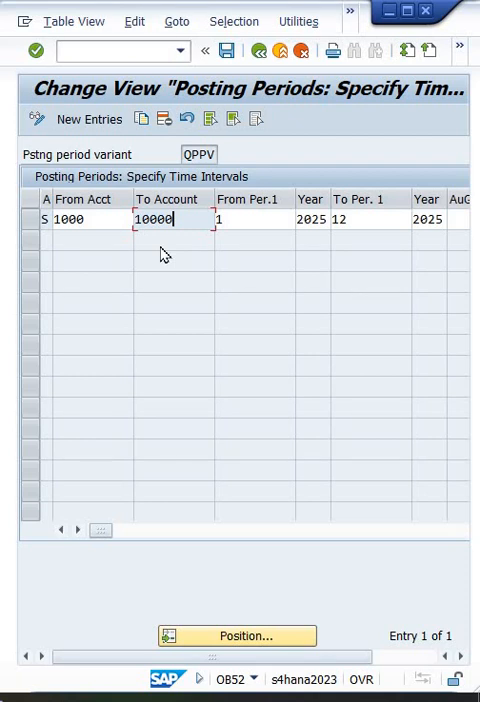
pyautogui.moveTo(44, 216)
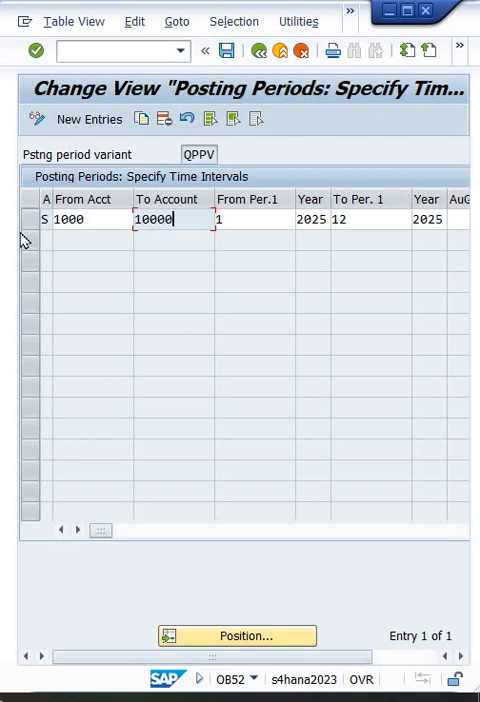
# Step: Select the existing S entry for accounts 1000–10000, periods 1/2025–12/2025
pyautogui.click(28, 219)
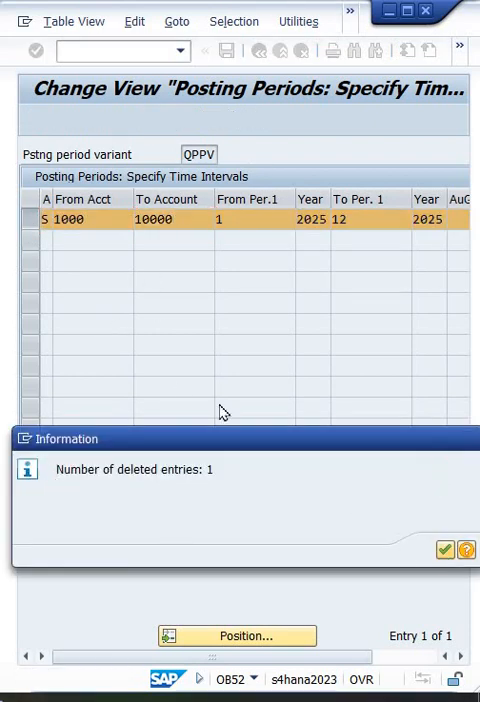
# Step: Acknowledge the one deleted entry and start a new posting period entry
pyautogui.click(444, 549)
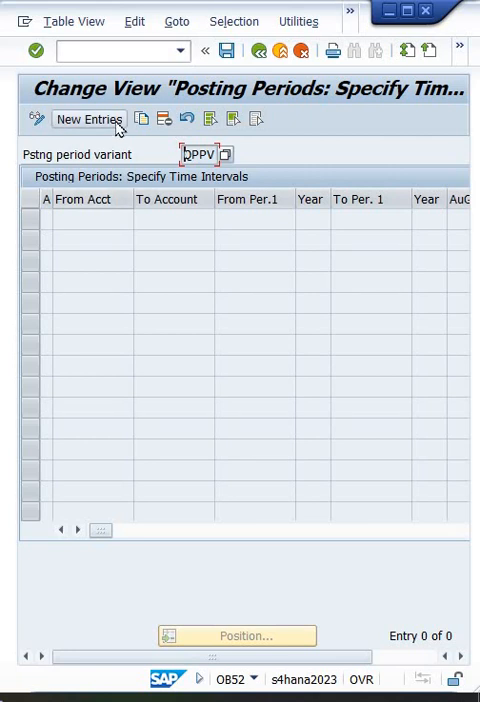
pyautogui.click(88, 119)
pyautogui.write('+')
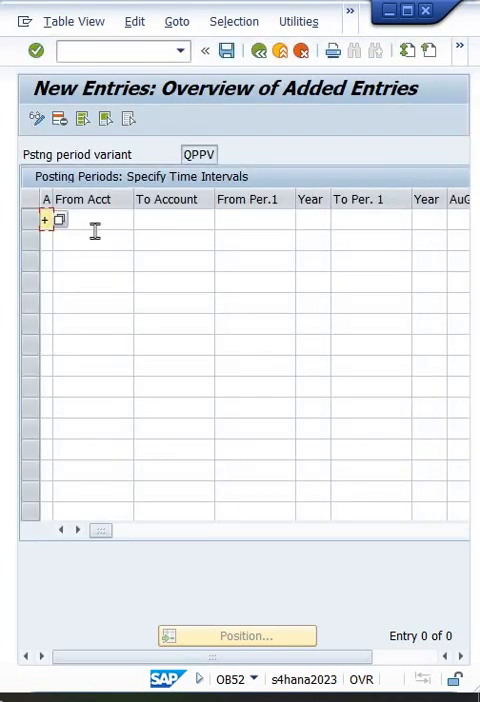
# Step: Enter the + account type period range 1/2025 to 12/2026 and save it
pyautogui.click(172, 219)
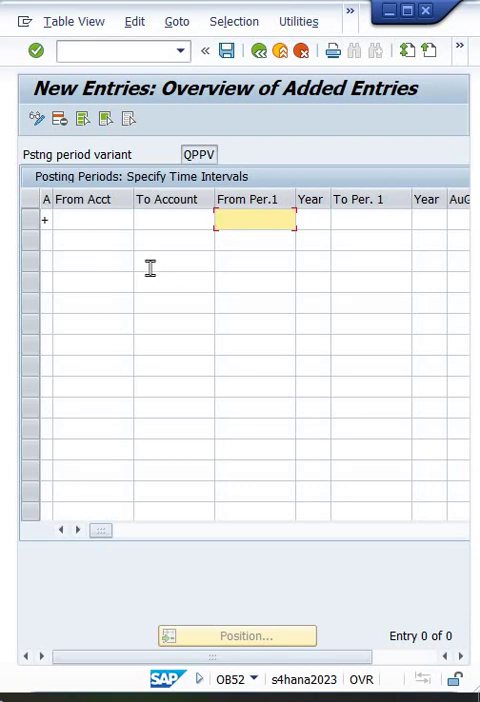
pyautogui.write('1')
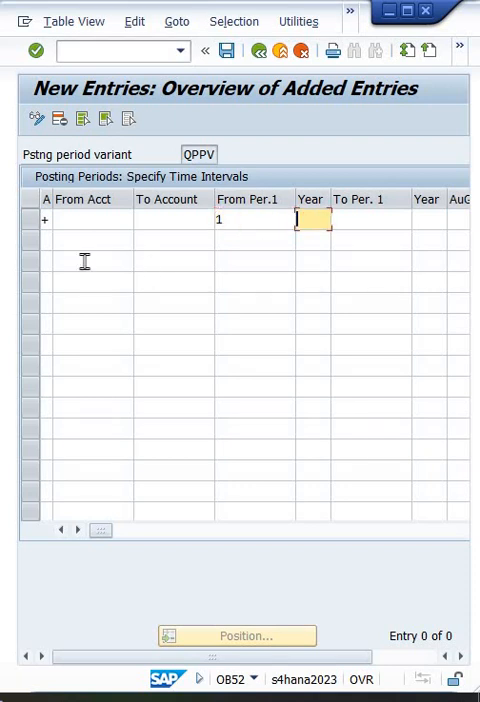
pyautogui.write('2025')
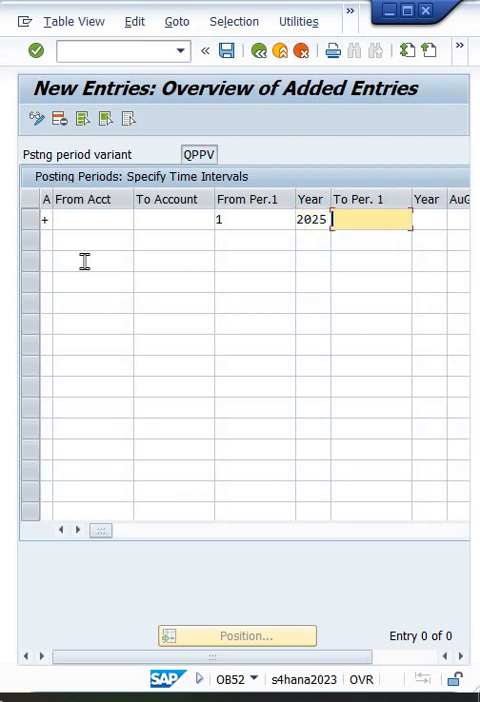
pyautogui.write('12')
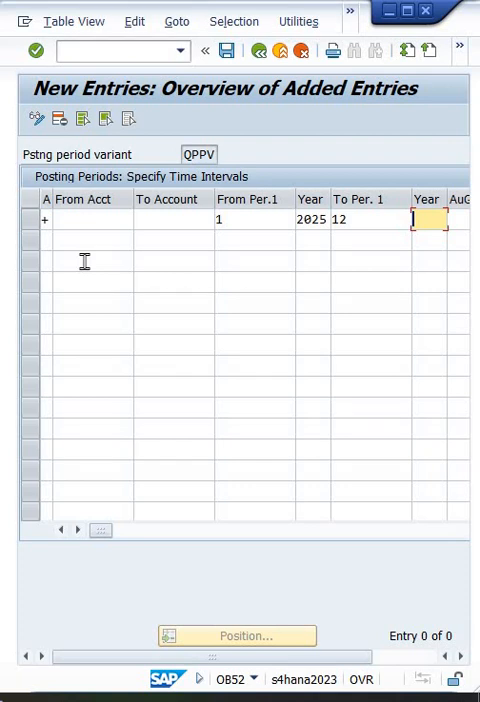
pyautogui.write('2026')
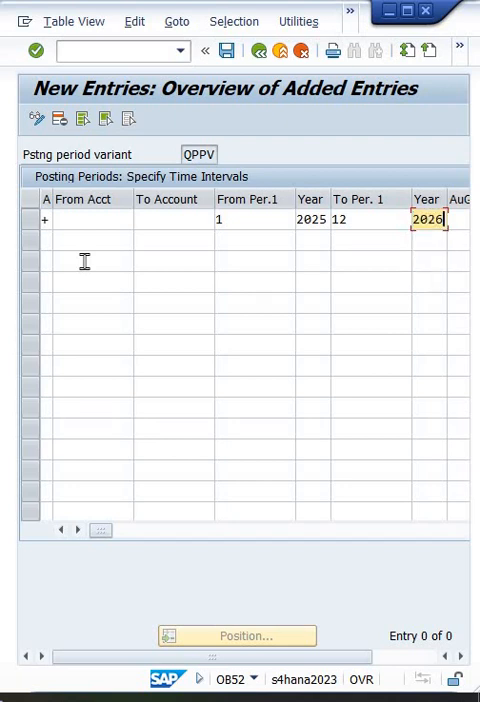
pyautogui.moveTo(207, 300)
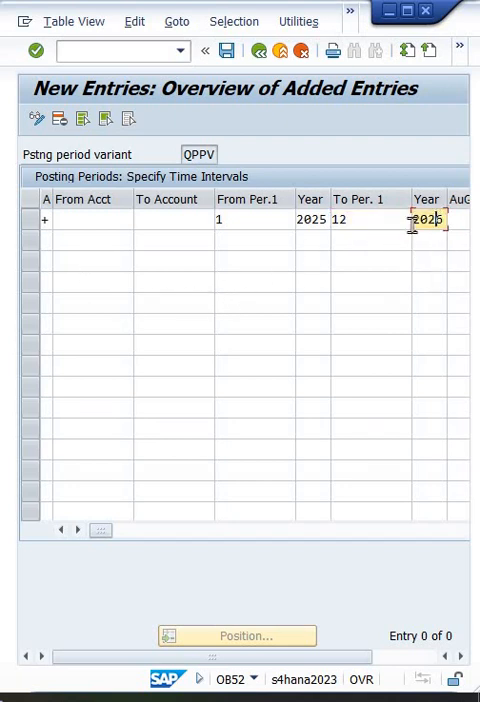
pyautogui.click(365, 219)
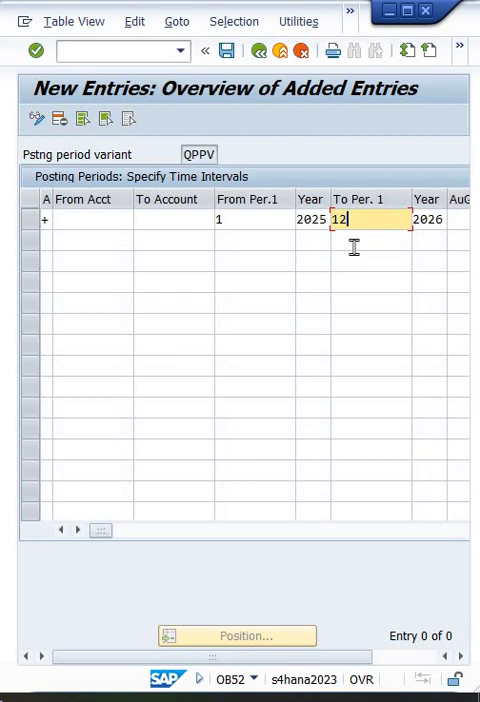
pyautogui.moveTo(357, 253)
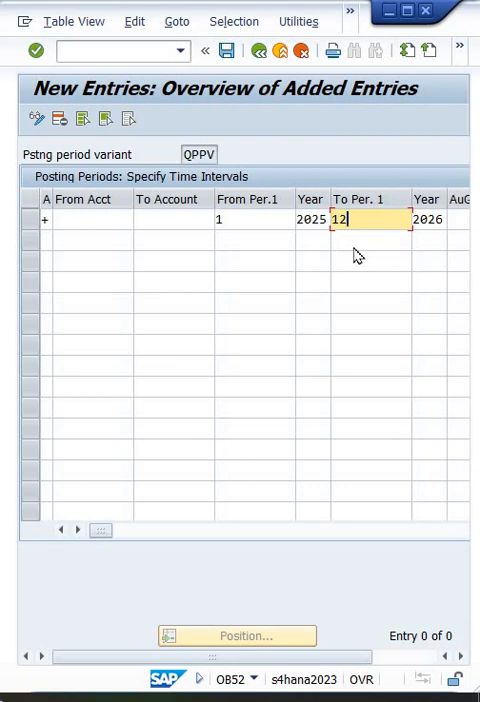
pyautogui.click(227, 50)
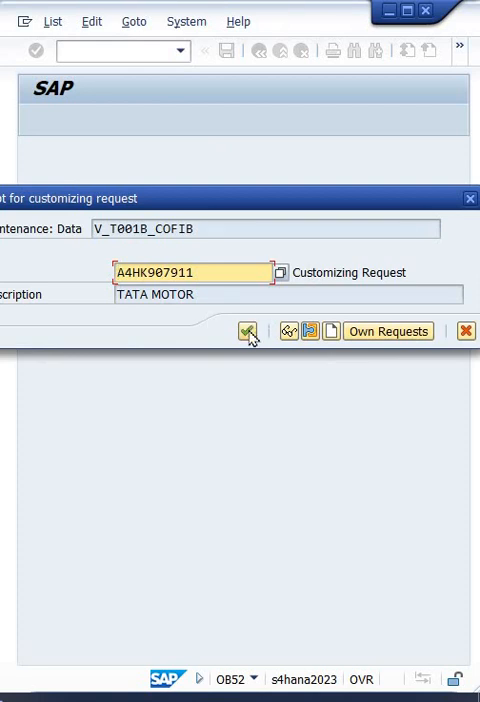